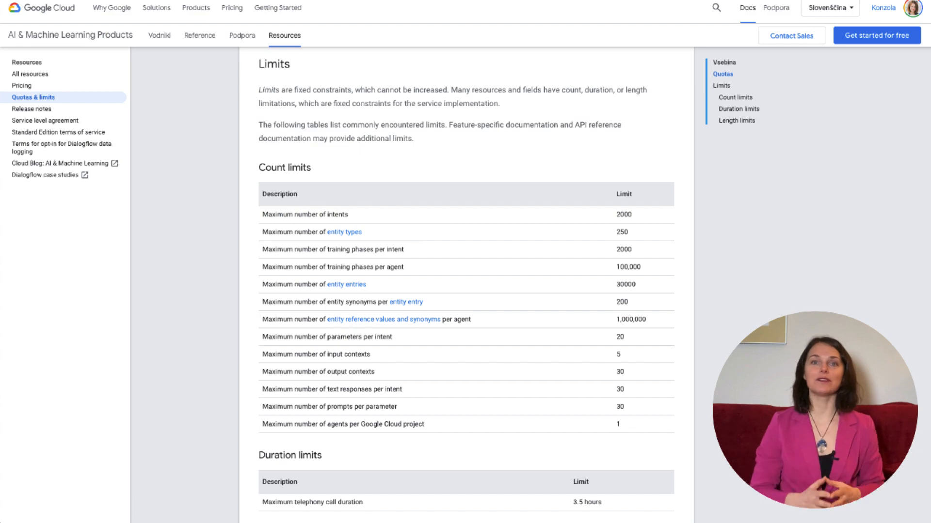
# Show the DailiesBot inline fulfillment code that maps the NextTodo function to its intent
pyautogui.click(31, 108)
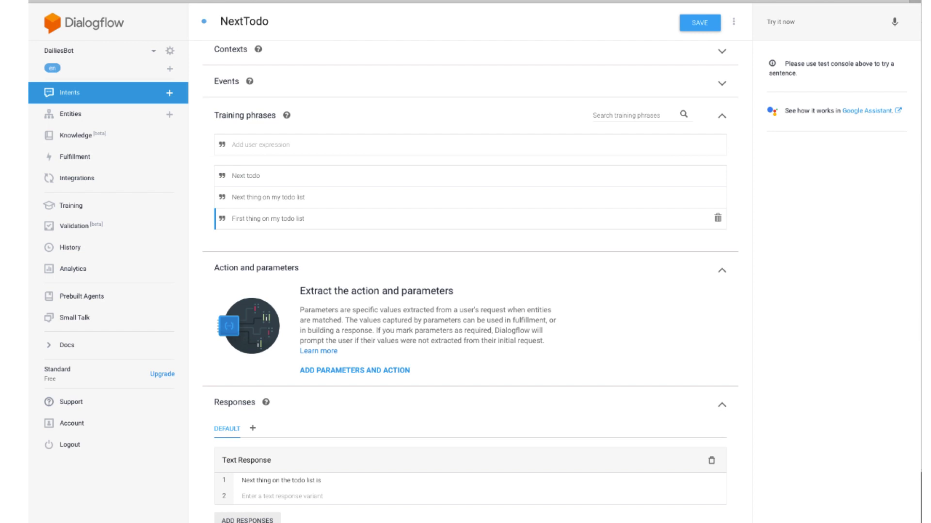
pyautogui.click(73, 157)
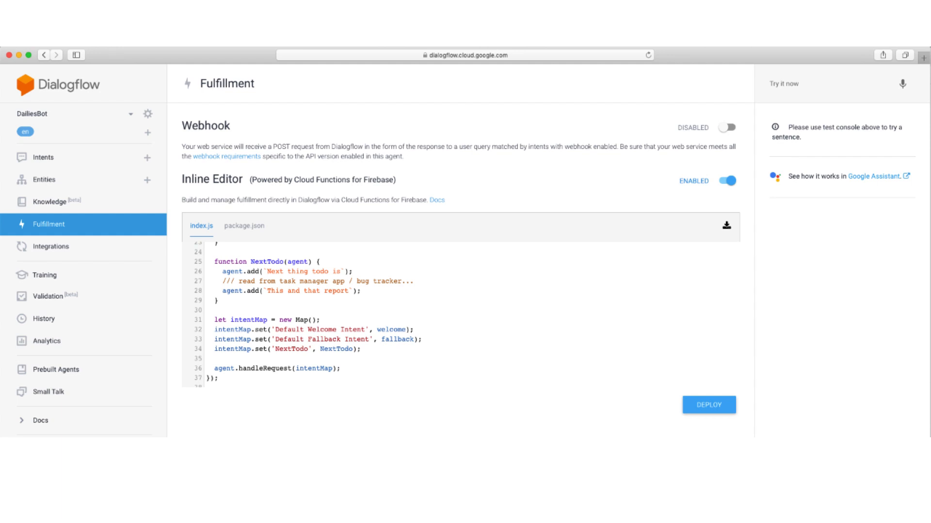
# Switch from DailiesBot to the QuantHelp mega-agent via the agent dropdown
pyautogui.click(42, 157)
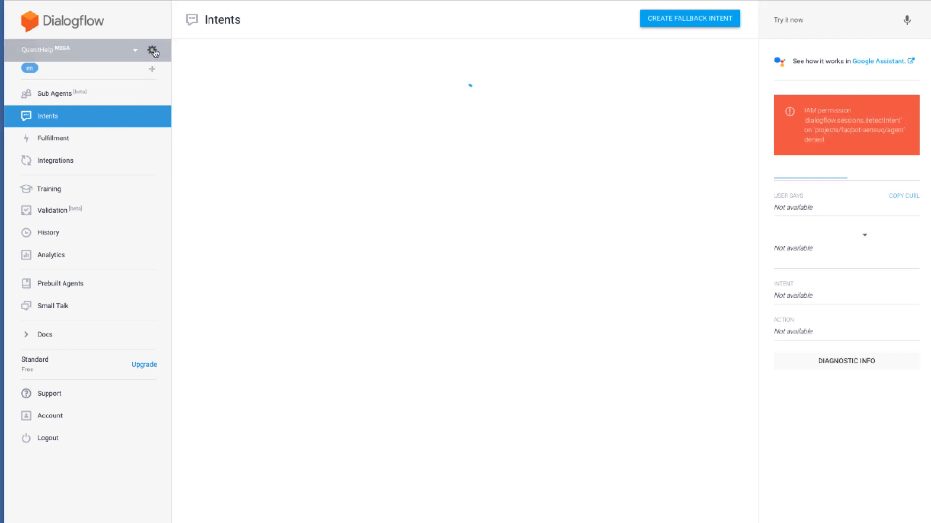
# Show the QuantHelp agent settings with its service account via the gear icon
pyautogui.click(152, 50)
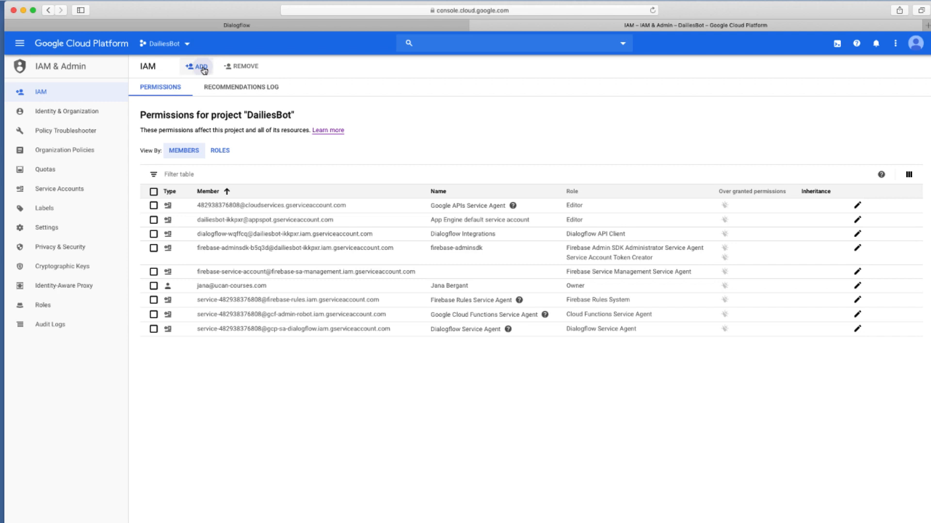
pyautogui.click(195, 66)
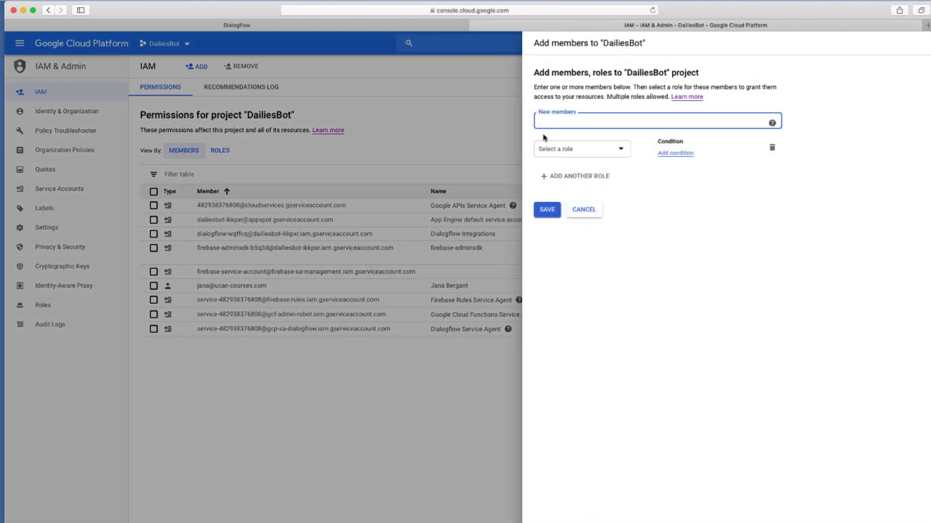
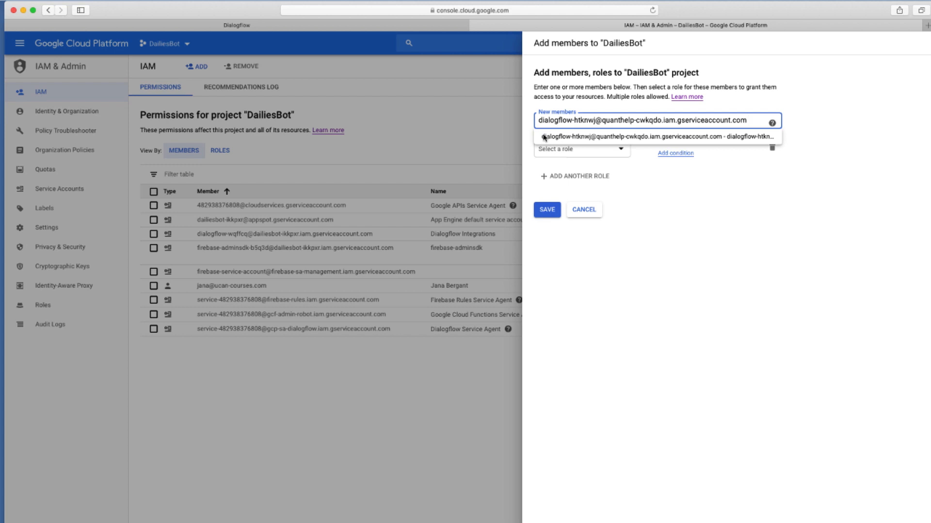
pyautogui.click(652, 136)
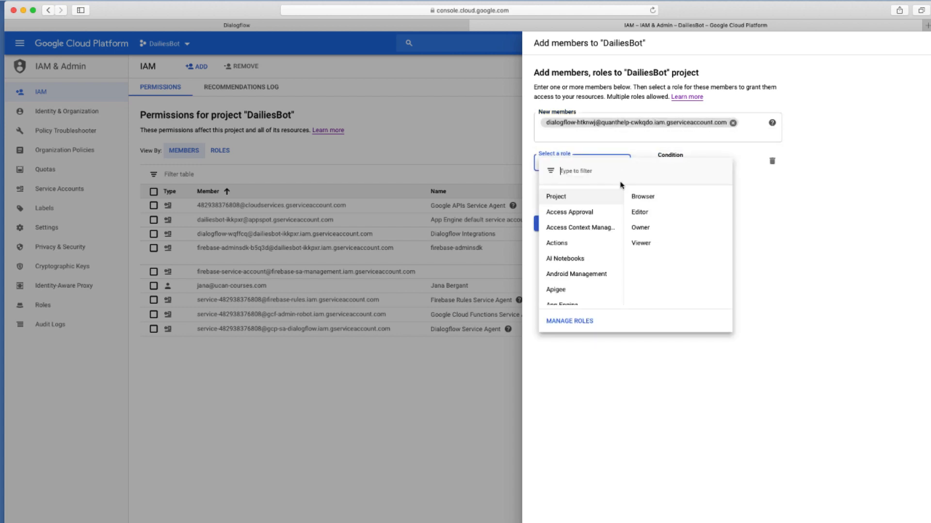
pyautogui.write('Dia')
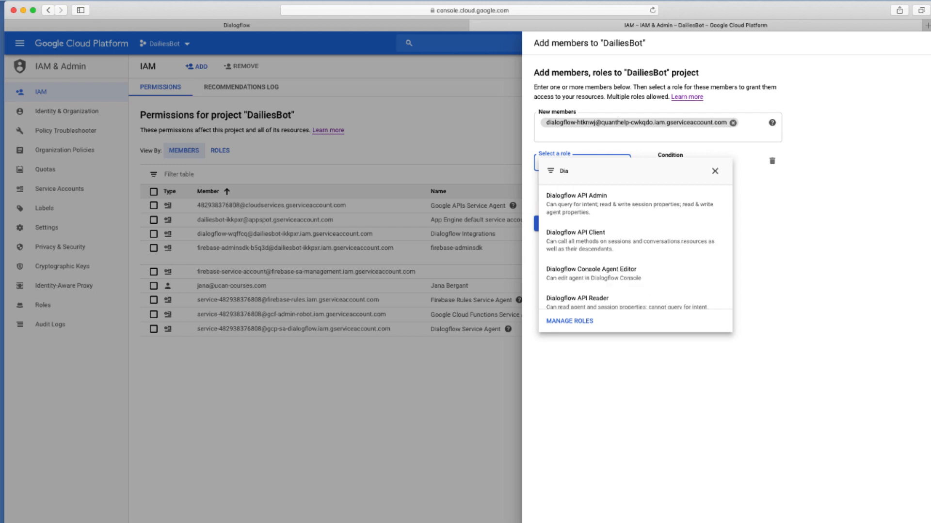
pyautogui.moveTo(570, 240)
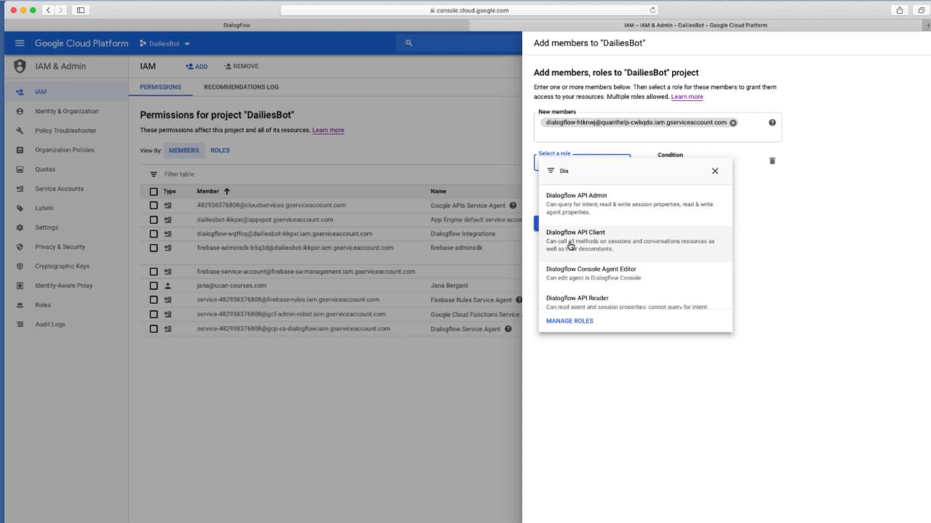
pyautogui.click(575, 240)
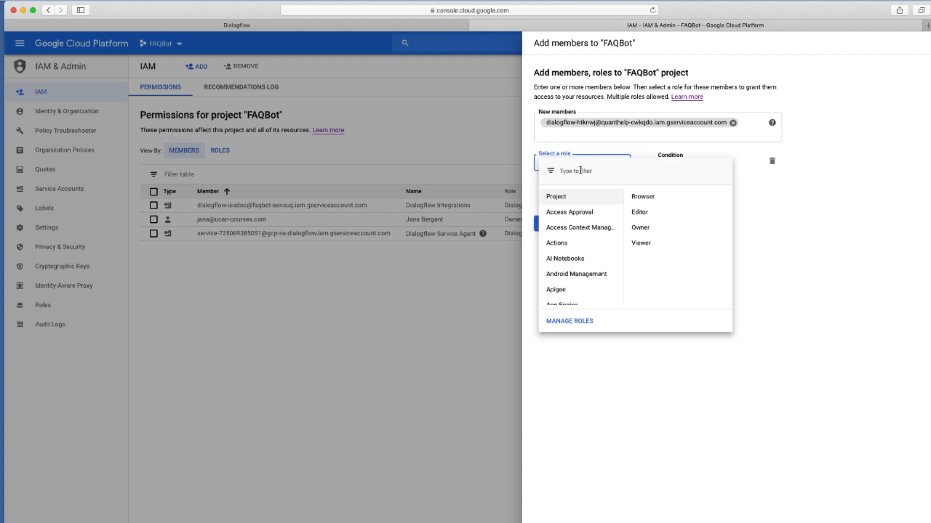
# Begin the same Dialogflow API Client grant on the FAQBot project
pyautogui.click(159, 43)
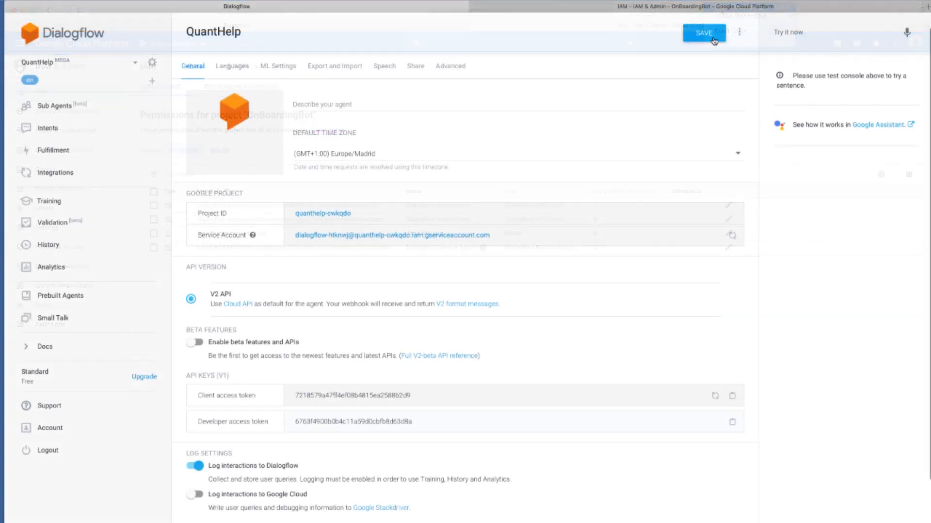
# Test QuantHelp with 'Hi', 'next' and the suggested 'onboarding' query returning StartOnboarding
pyautogui.write('Hi')
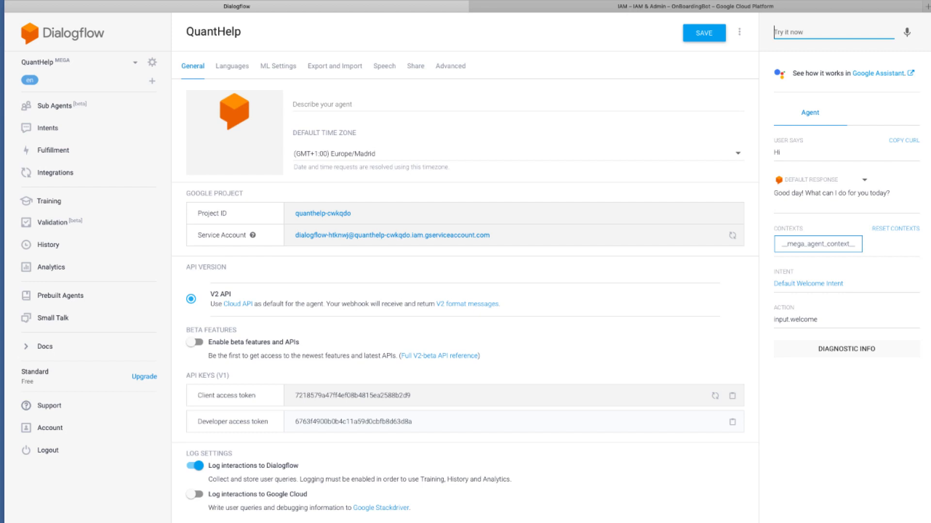
pyautogui.write('next')
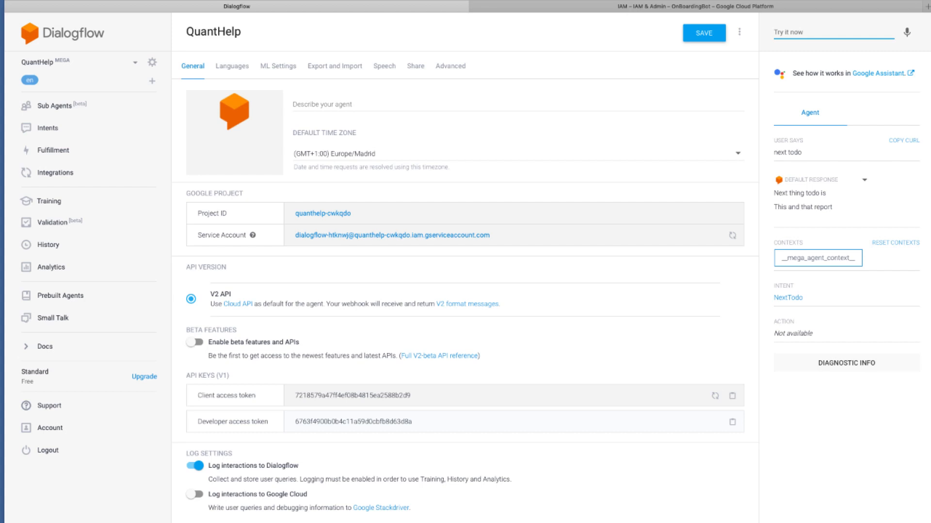
pyautogui.write('onboa')
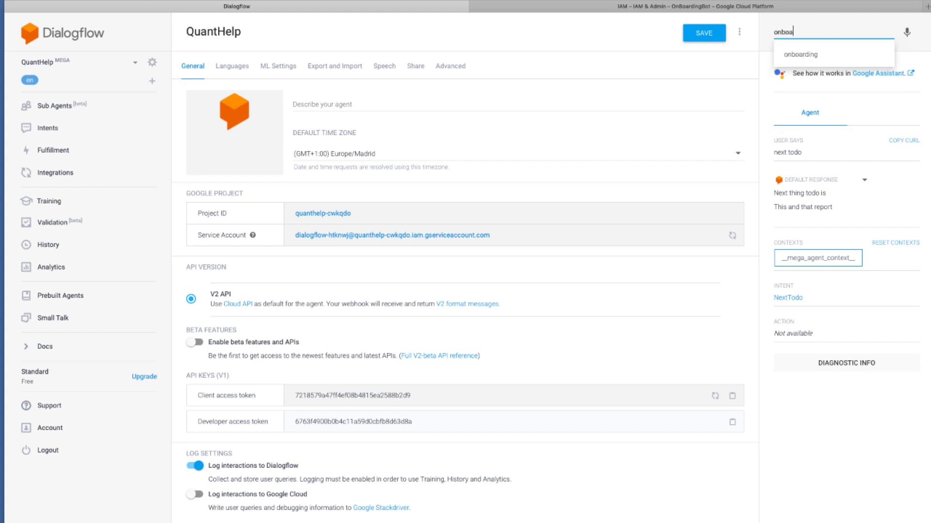
pyautogui.click(801, 54)
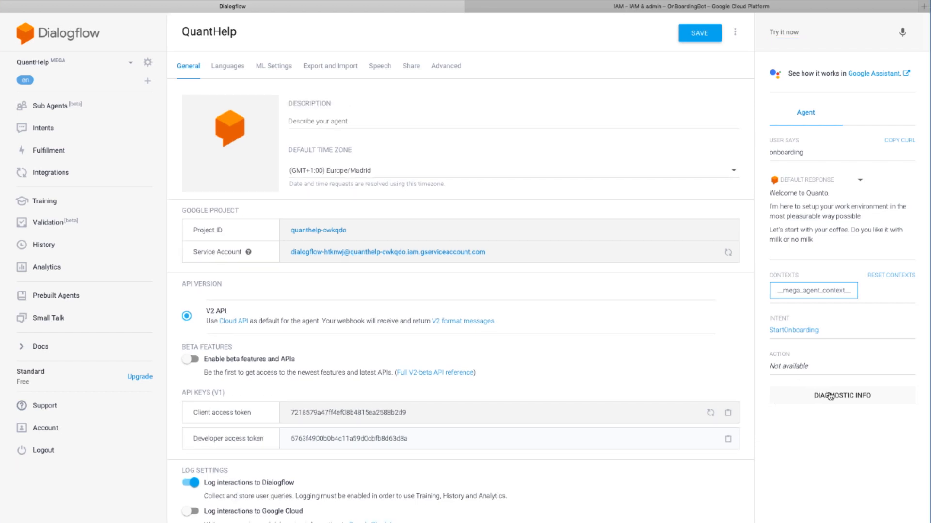
# Inspect the raw API response, highlighting __most_recent_agent_ids__ in the output contexts
pyautogui.click(841, 395)
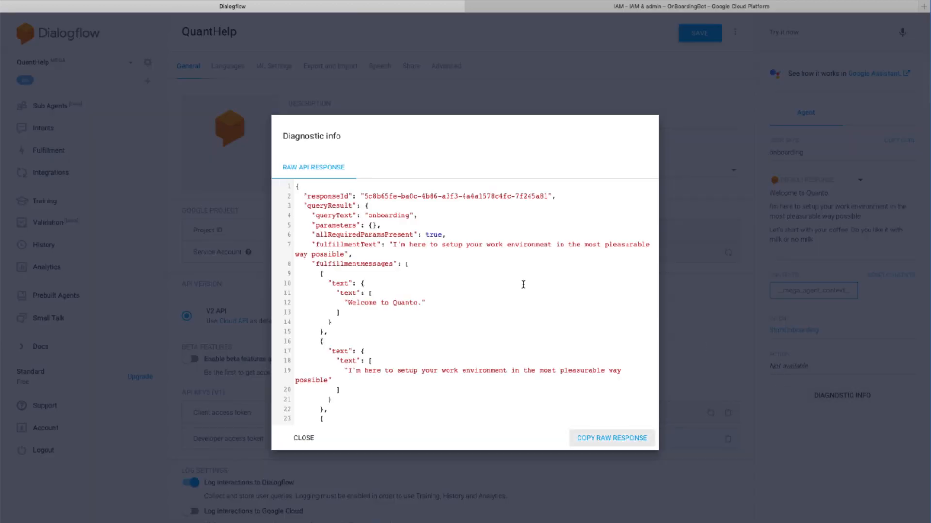
pyautogui.scroll(-3)
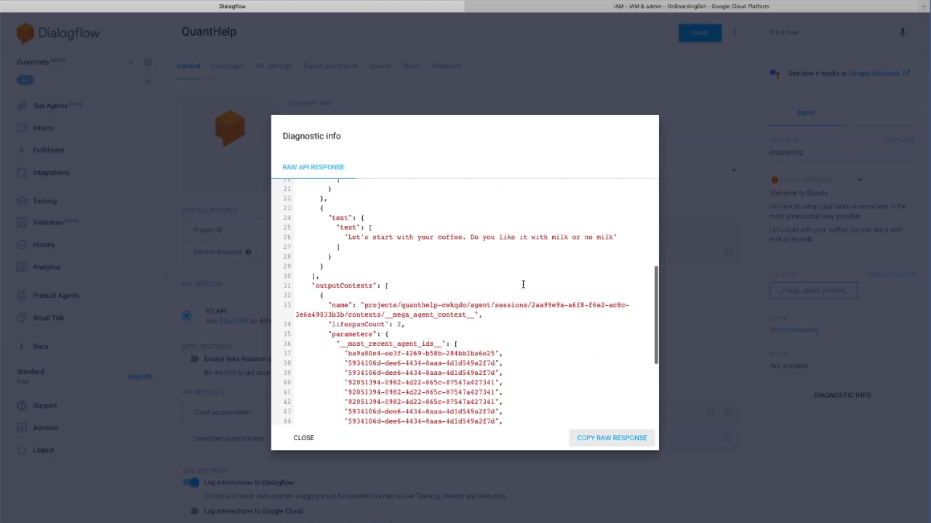
pyautogui.scroll(-3)
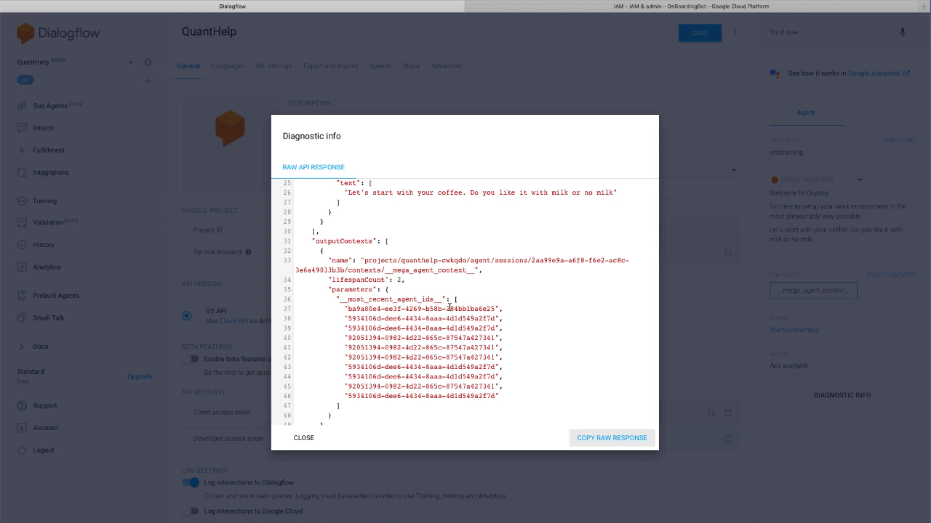
pyautogui.doubleClick(388, 299)
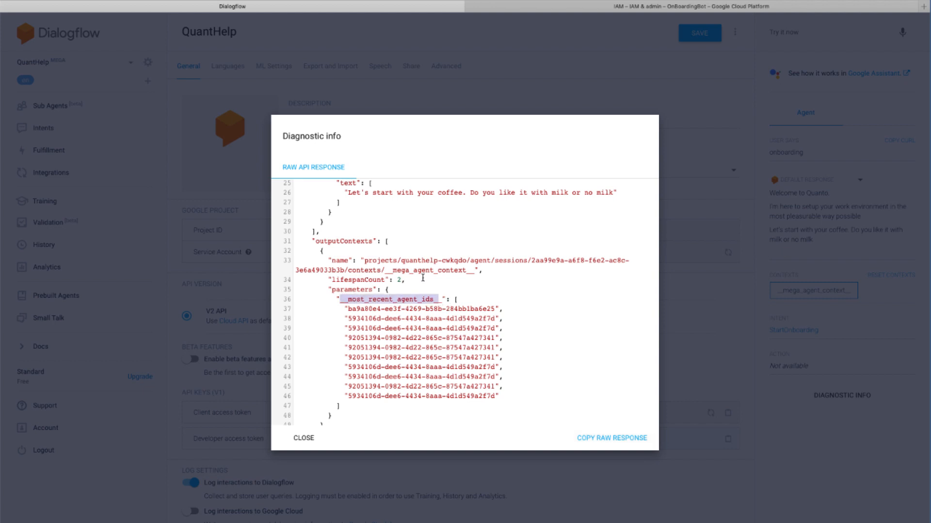
pyautogui.scroll(-3)
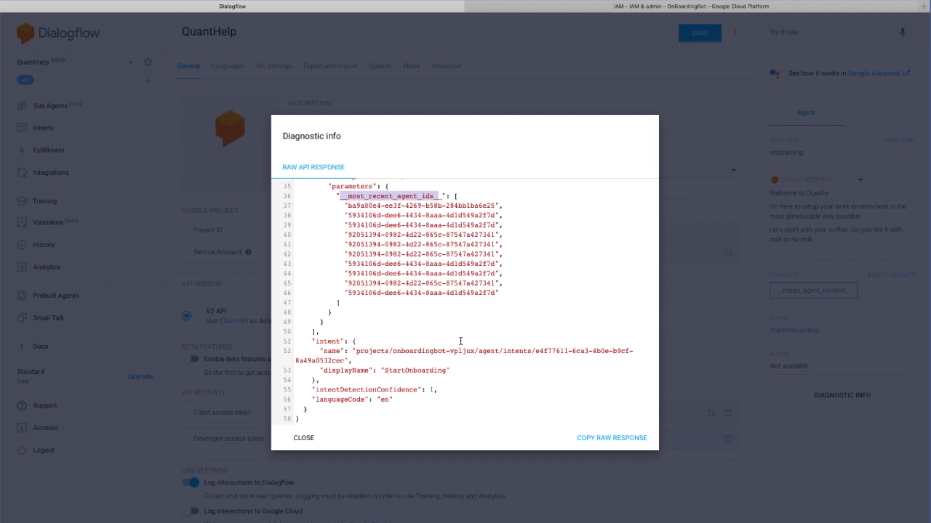
pyautogui.scroll(3)
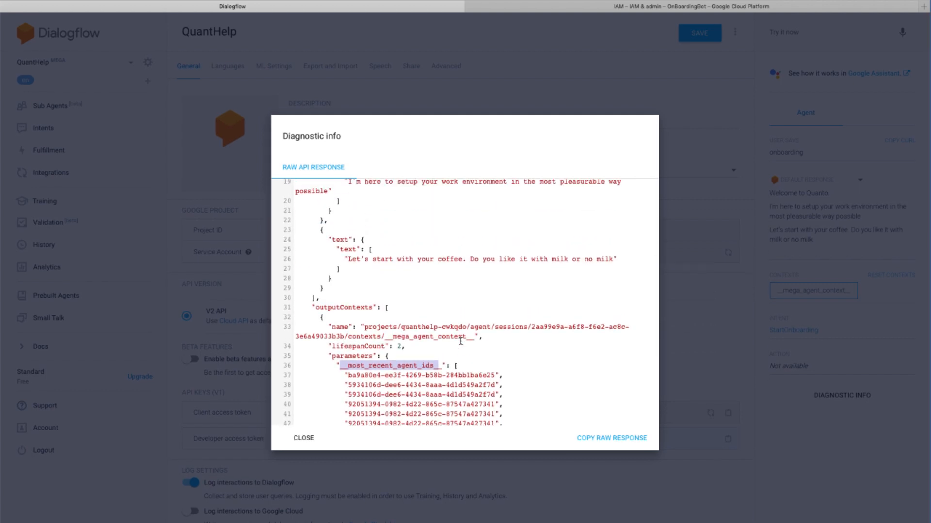
pyautogui.scroll(-3)
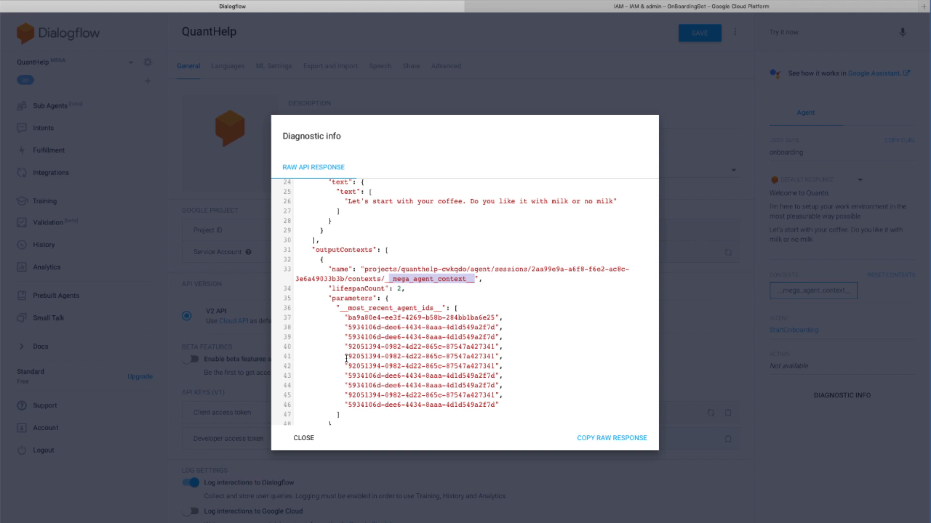
pyautogui.click(302, 438)
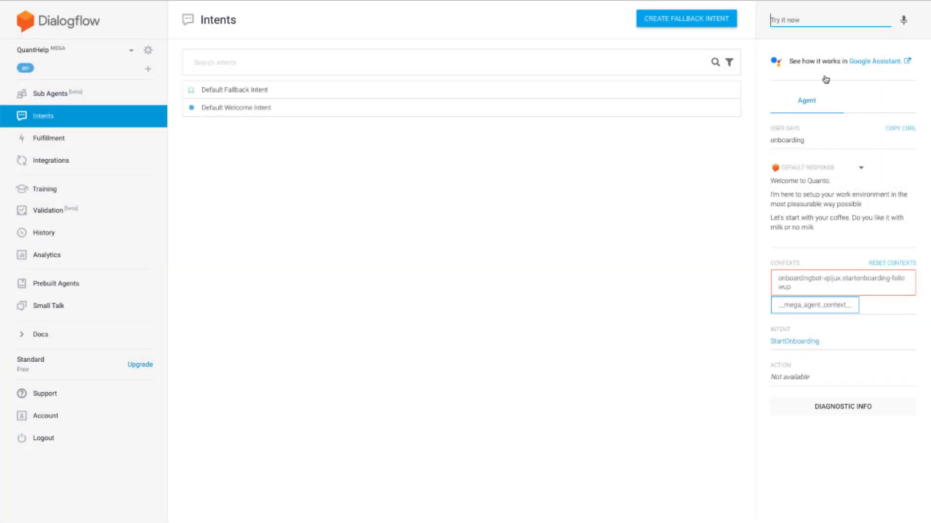
# Send 'milk' so the milk intent answers with action StartOnboarding.with_milk
pyautogui.write('milk')
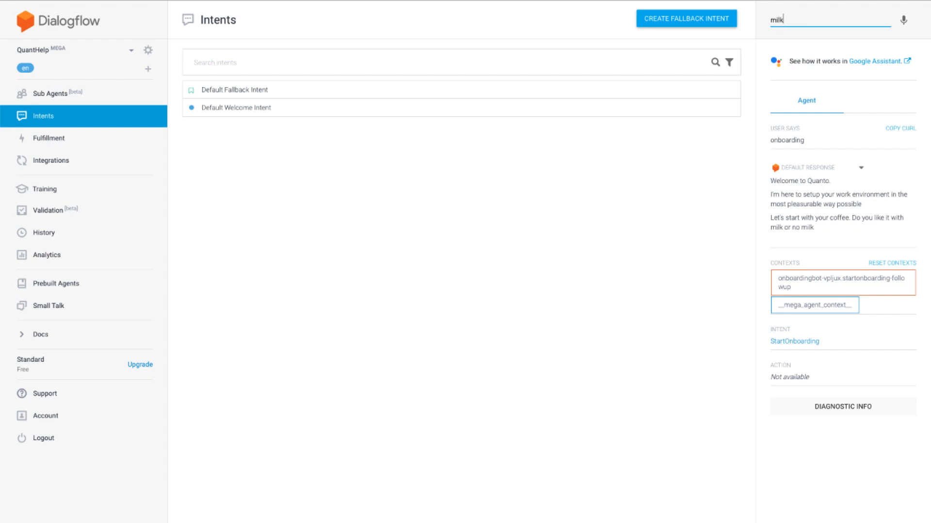
pyautogui.press('Return')
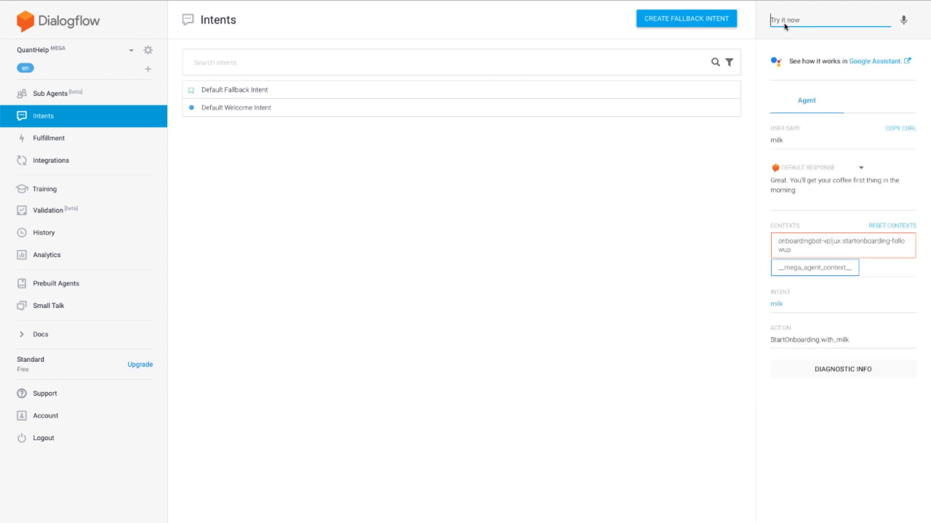
pyautogui.moveTo(829, 247)
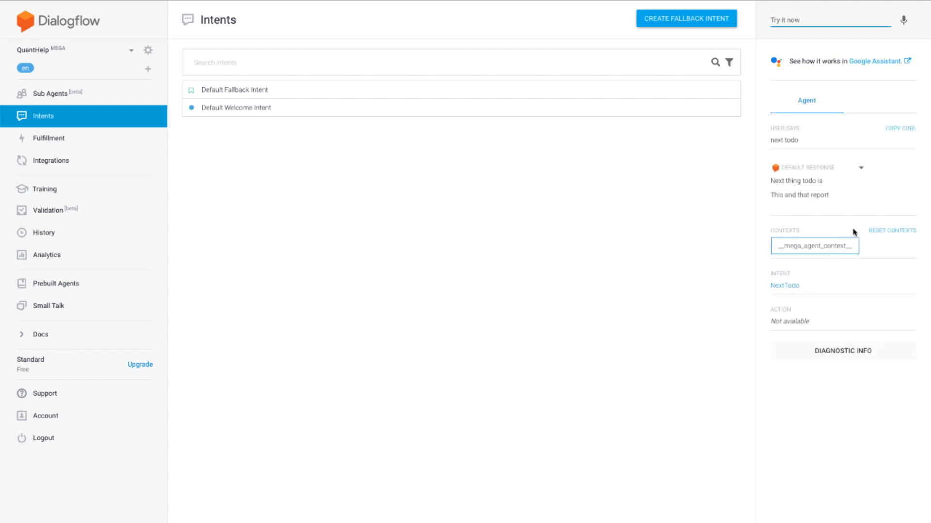
pyautogui.moveTo(809, 39)
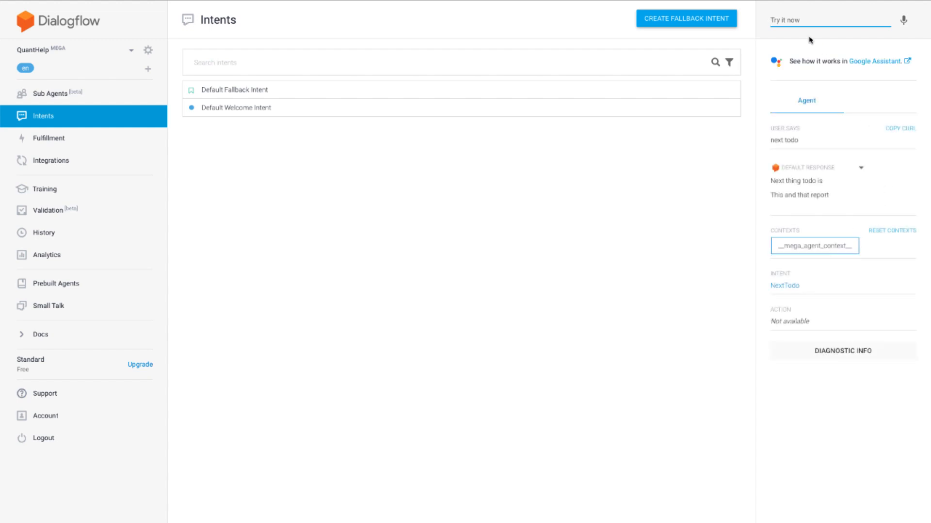
# Focus the Try it now field to send 'milk' again after the 'next todo' test
pyautogui.click(828, 19)
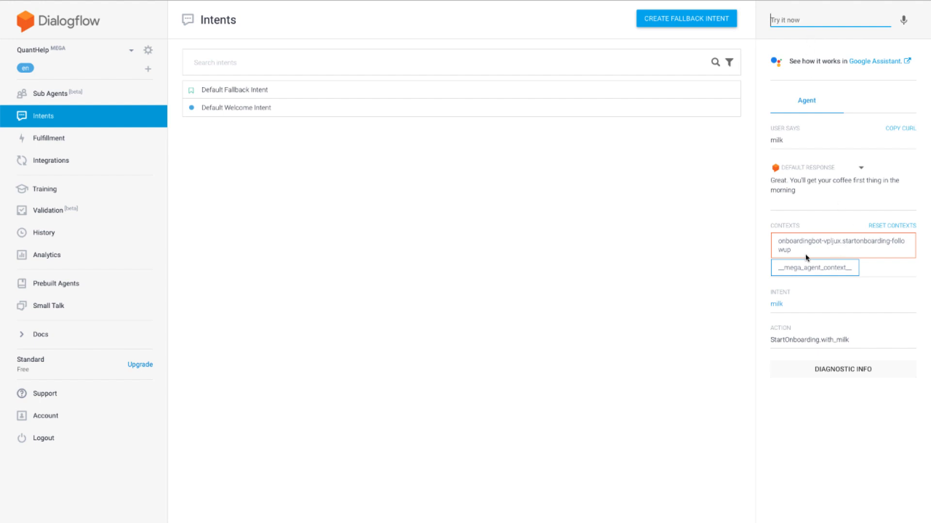
pyautogui.moveTo(778, 243)
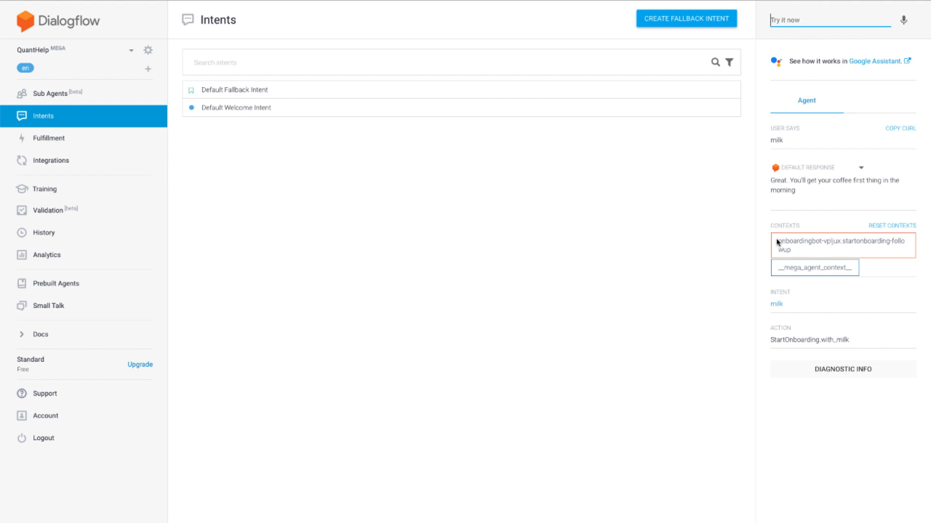